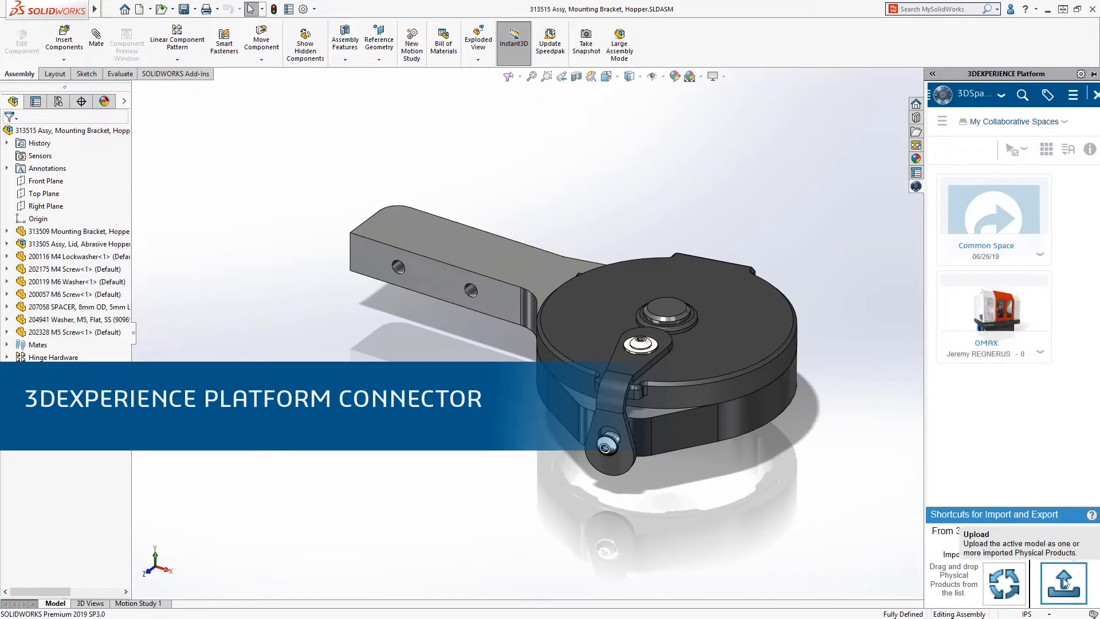
- Upload the open hopper bracket assembly to the OMAX collaborative space
left_click(1063, 582)
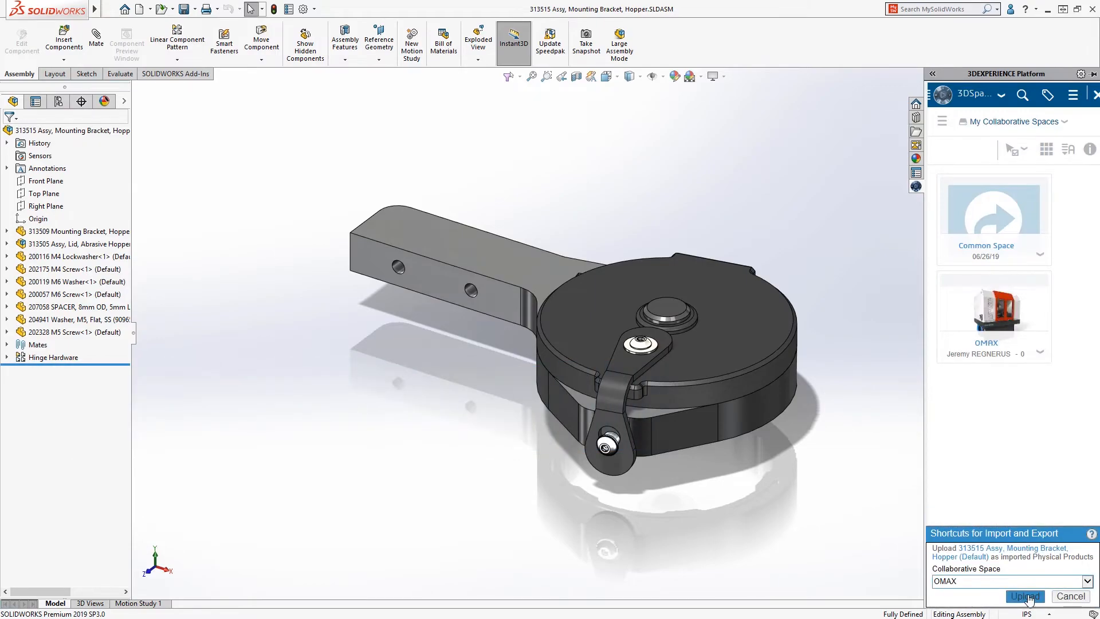
left_click(1024, 596)
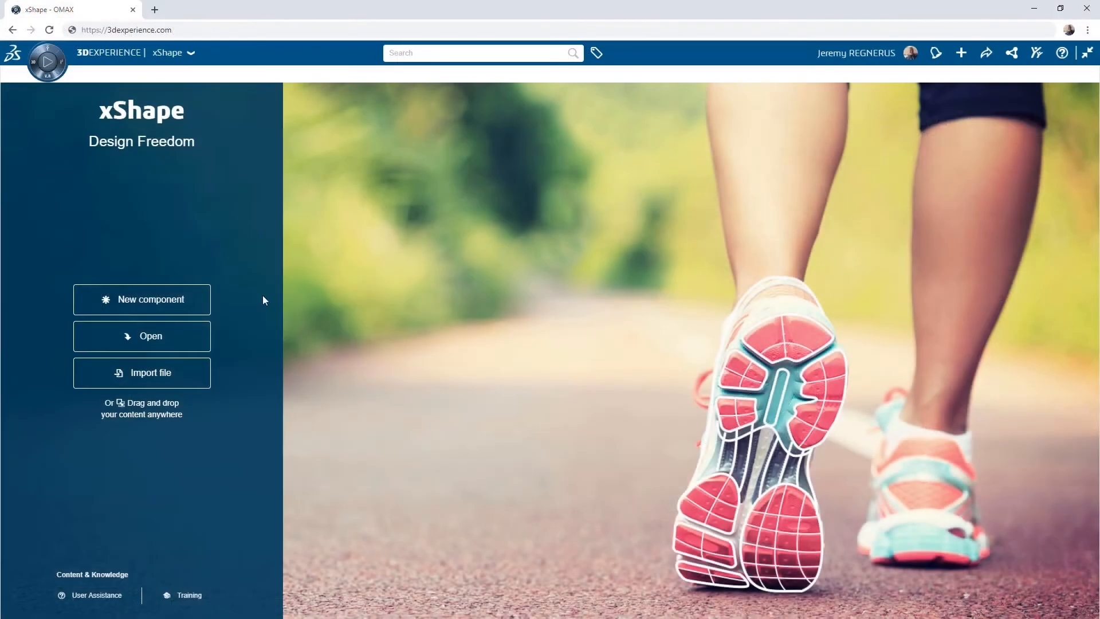
- Create the New Hopper Cap Design component and expand the imported assembly's parts
left_click(142, 299)
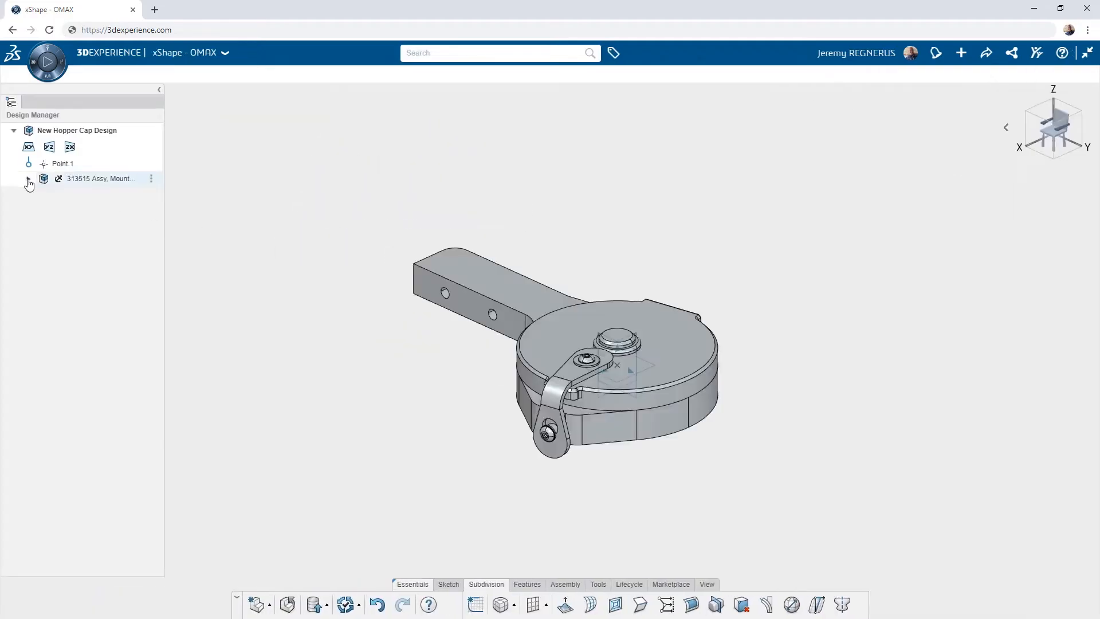
left_click(29, 182)
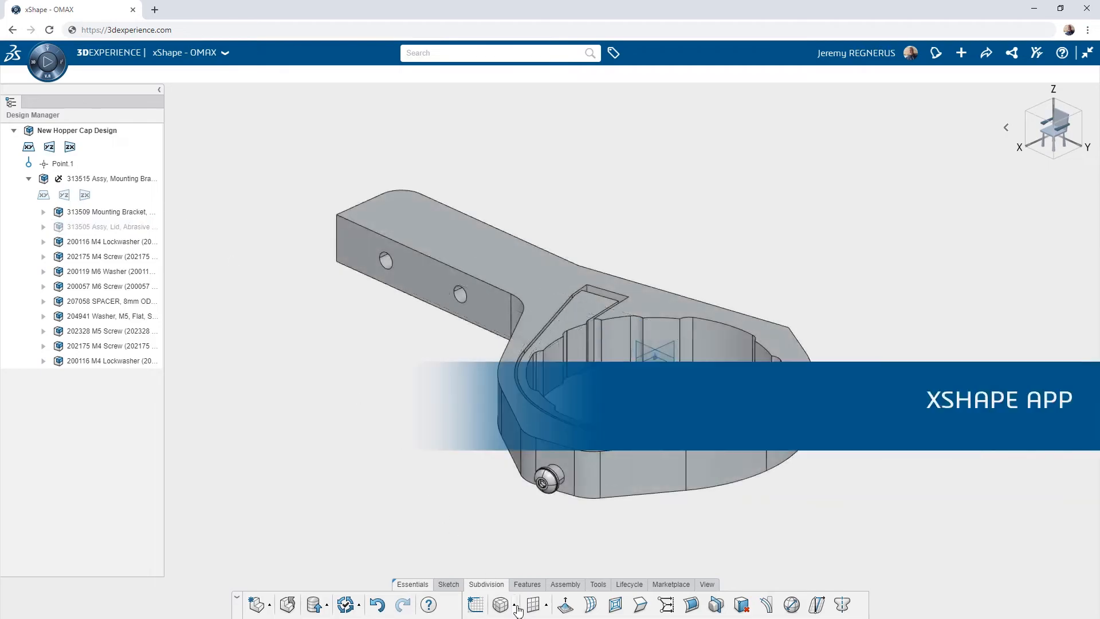
- Create subdivision surfaces for the cap and side knob, confirming the knob shape
left_click(499, 602)
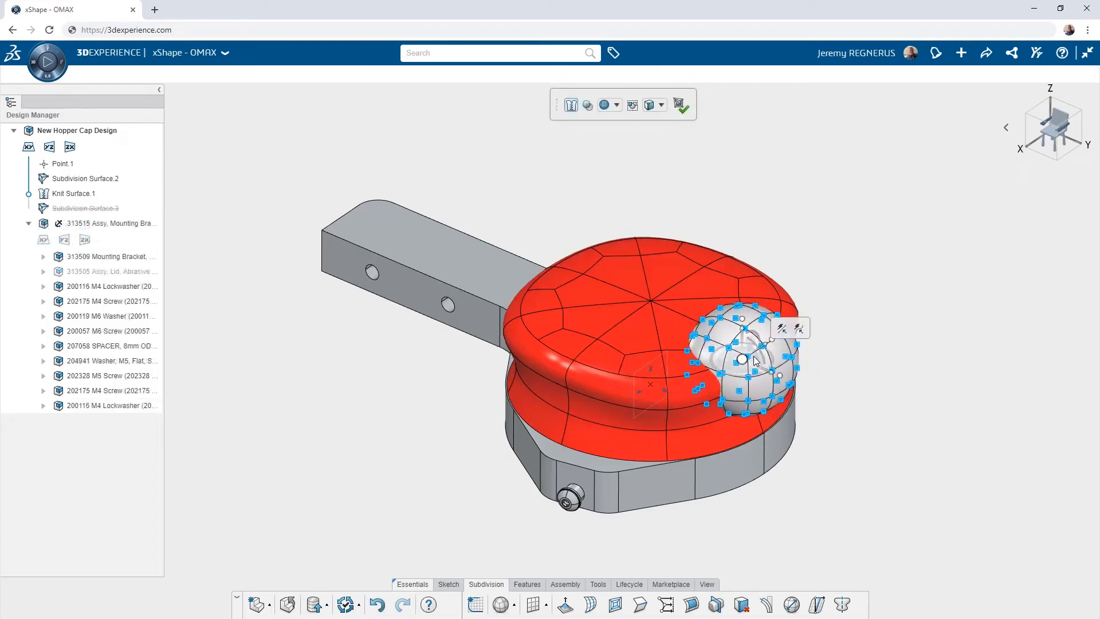
left_click(682, 108)
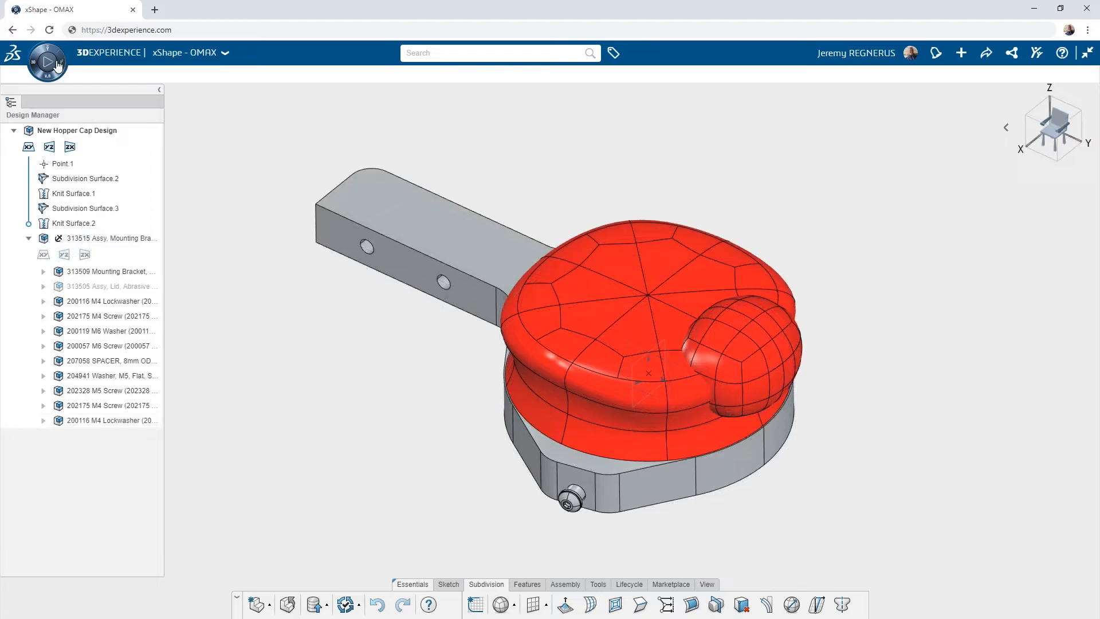
left_click(38, 59)
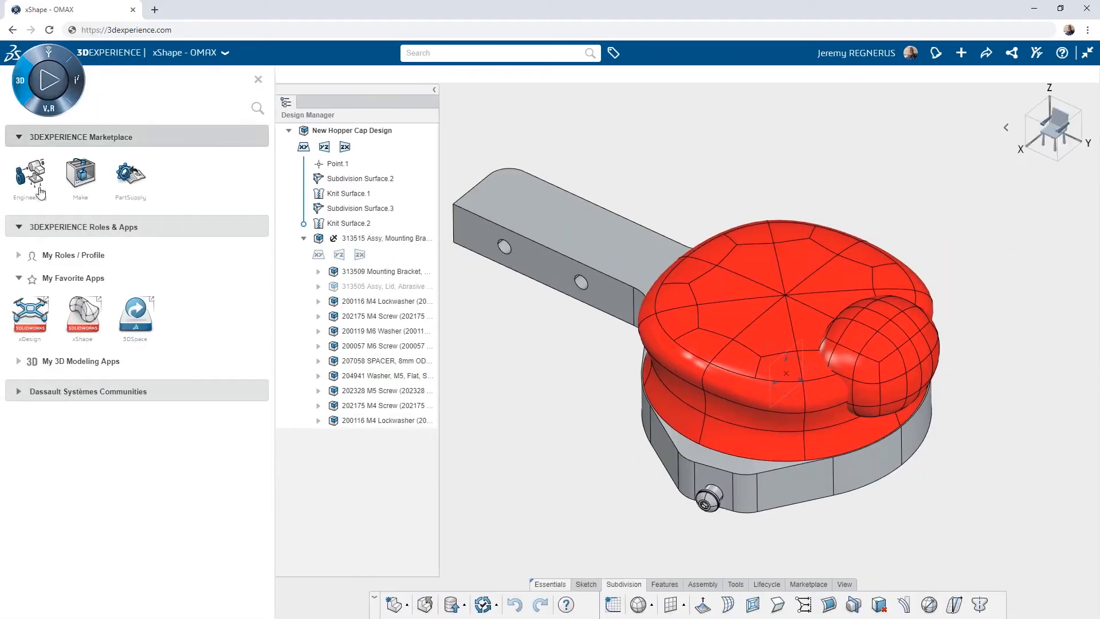
- In xDesign, pattern the knob 4 times around Axis.1
left_click(30, 312)
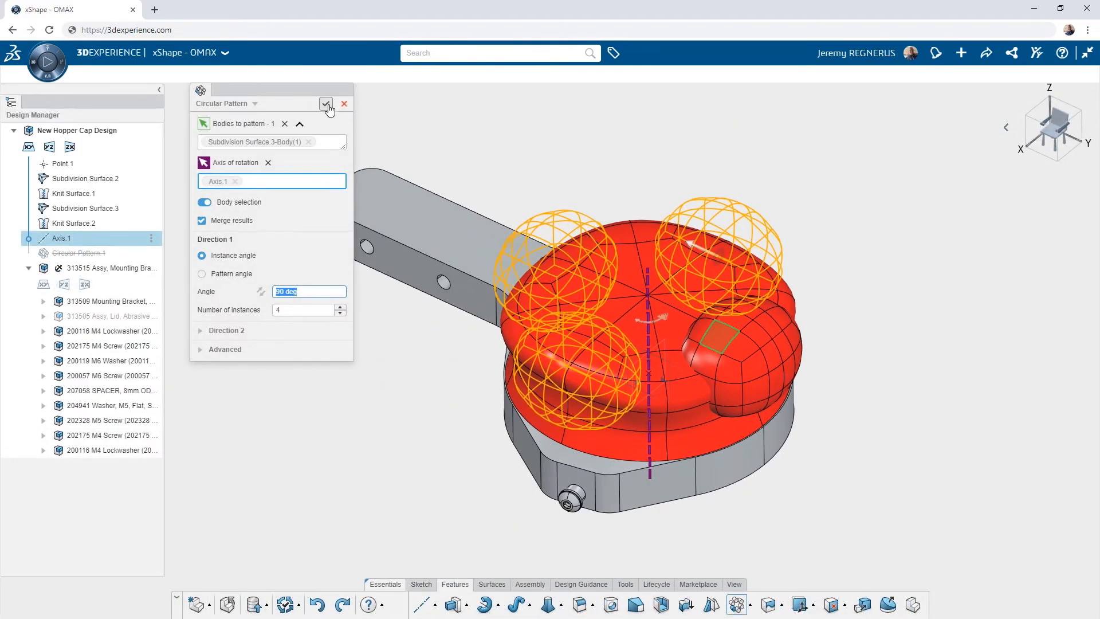
left_click(325, 103)
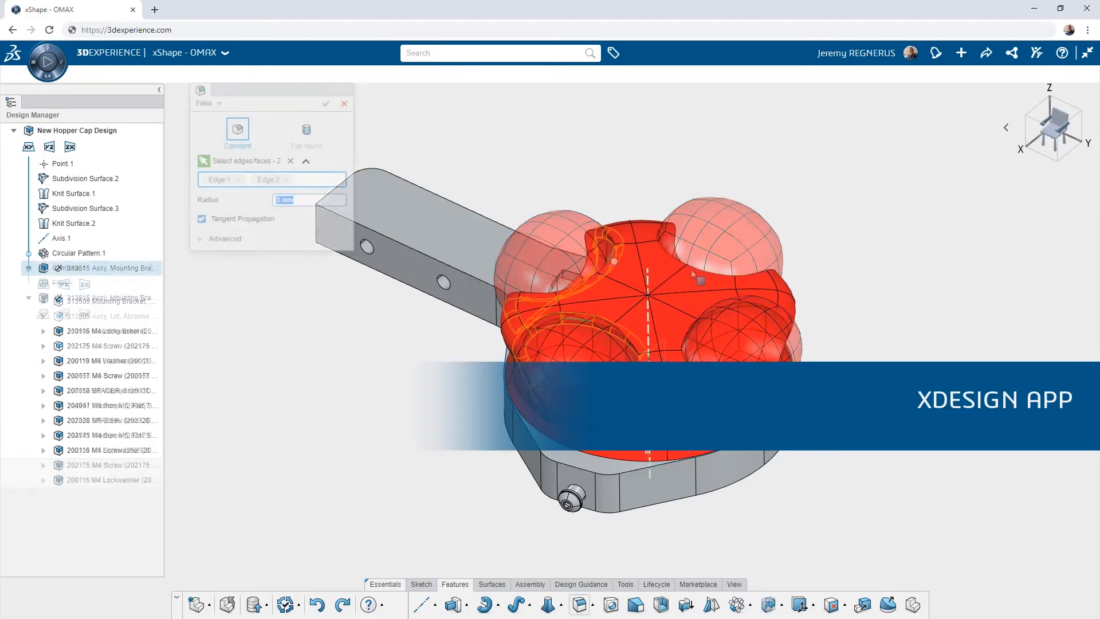
- Fillet the cap edges and extrude Sketch.1 up to Surface.1
left_click(721, 301)
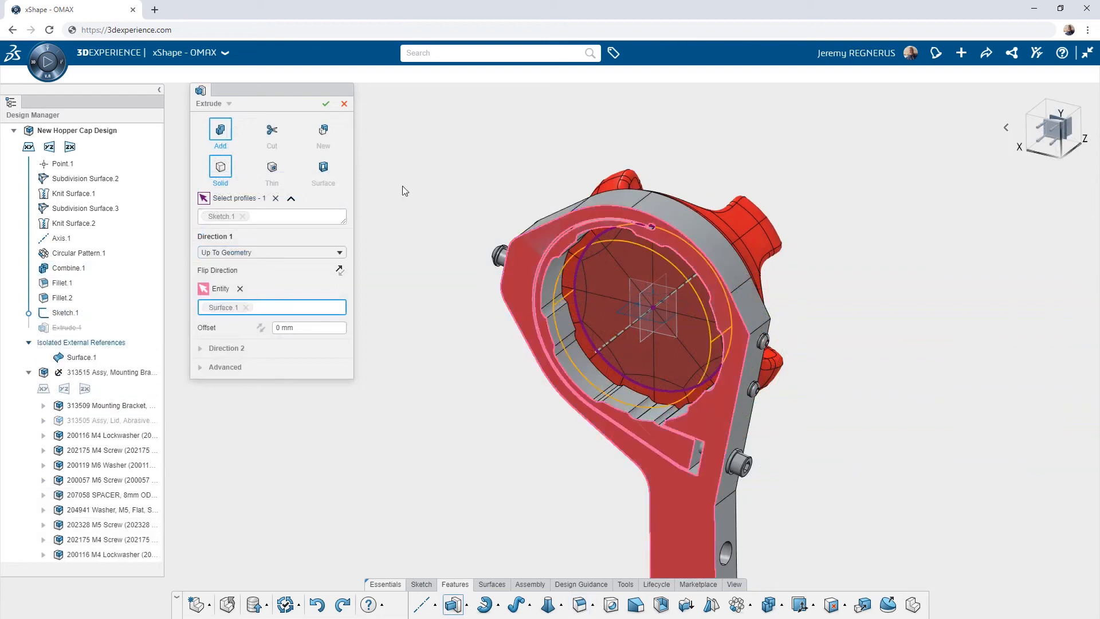
left_click(325, 103)
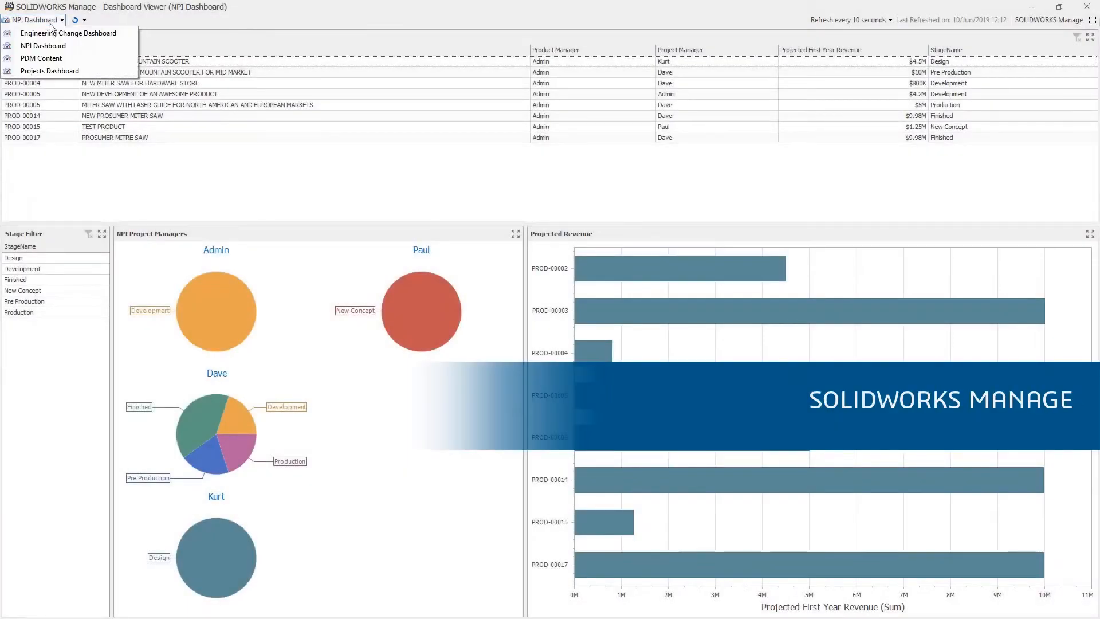
- Select the NPI dashboard to display in the Dashboard Viewer
left_click(48, 71)
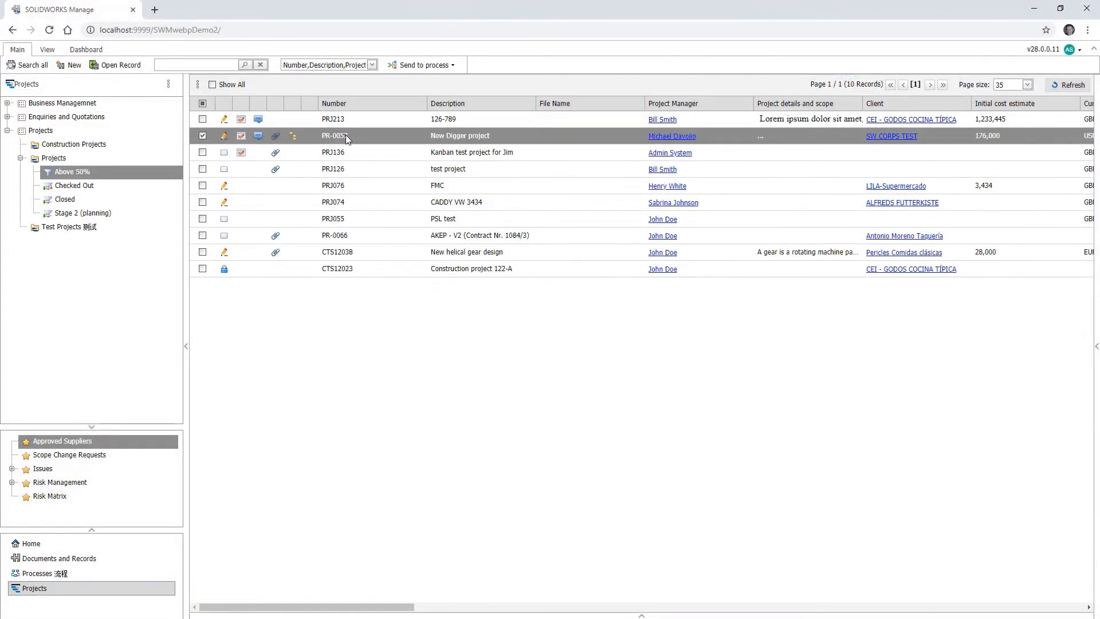
- Open the PR-0057 New Digger project record and show its Planning schedule
left_click(345, 135)
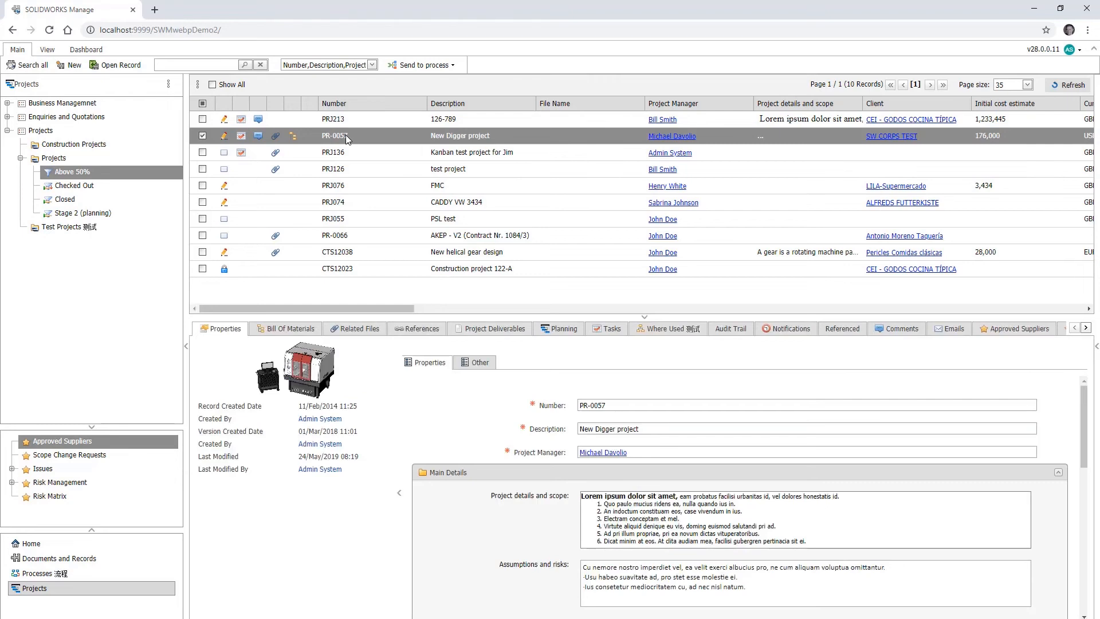
double_click(345, 135)
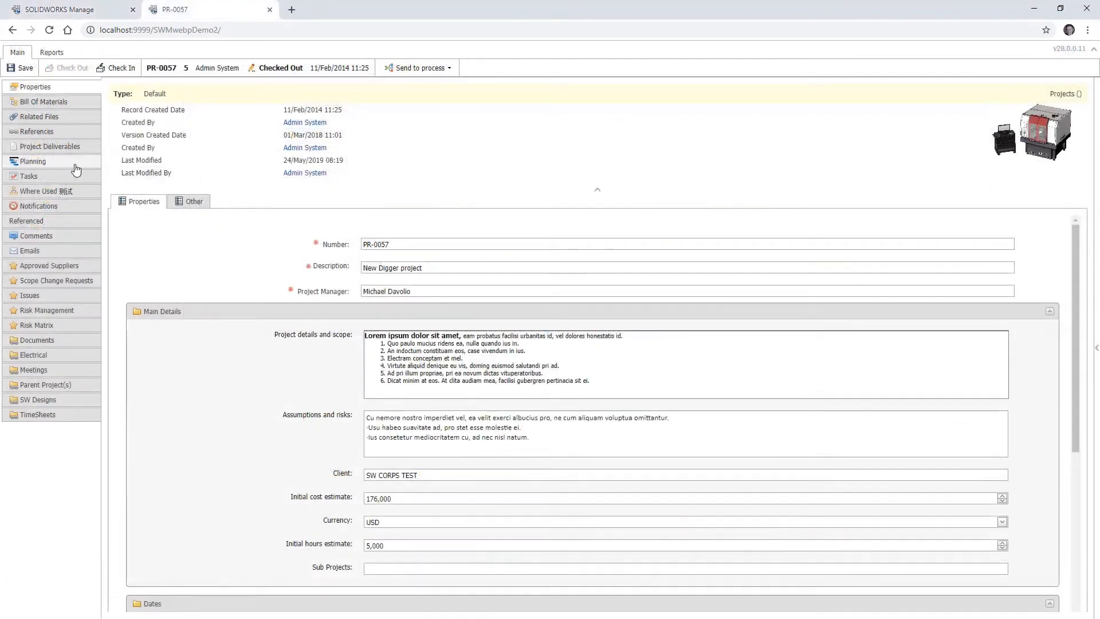
left_click(32, 161)
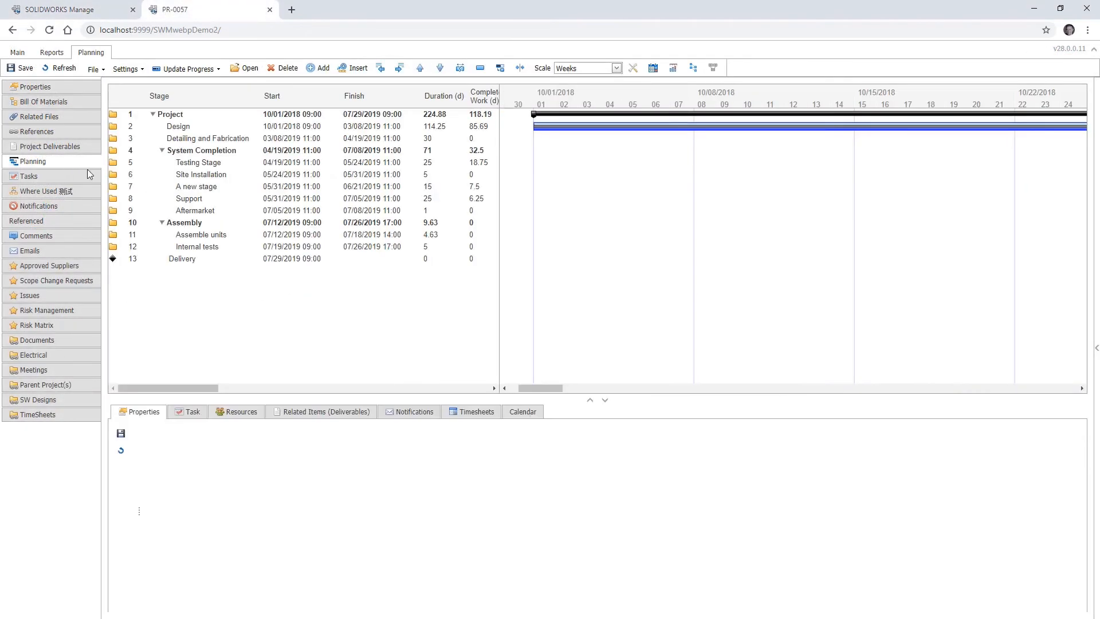
left_click_drag(540, 388, 589, 388)
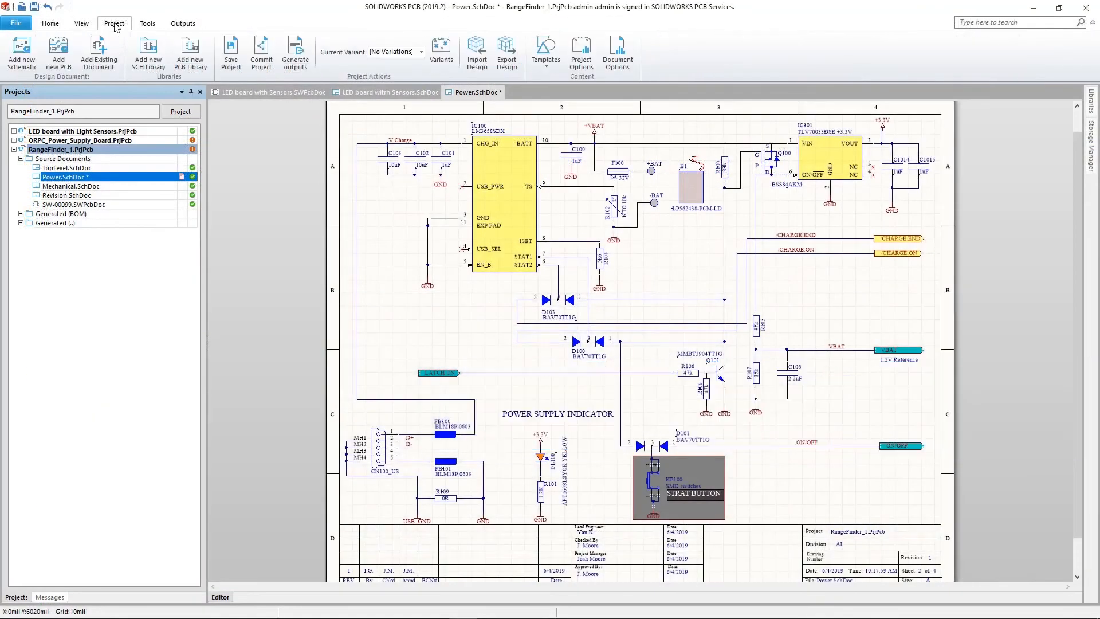
- Show the Project ribbon actions for the RangeFinder Power schematic
left_click(294, 50)
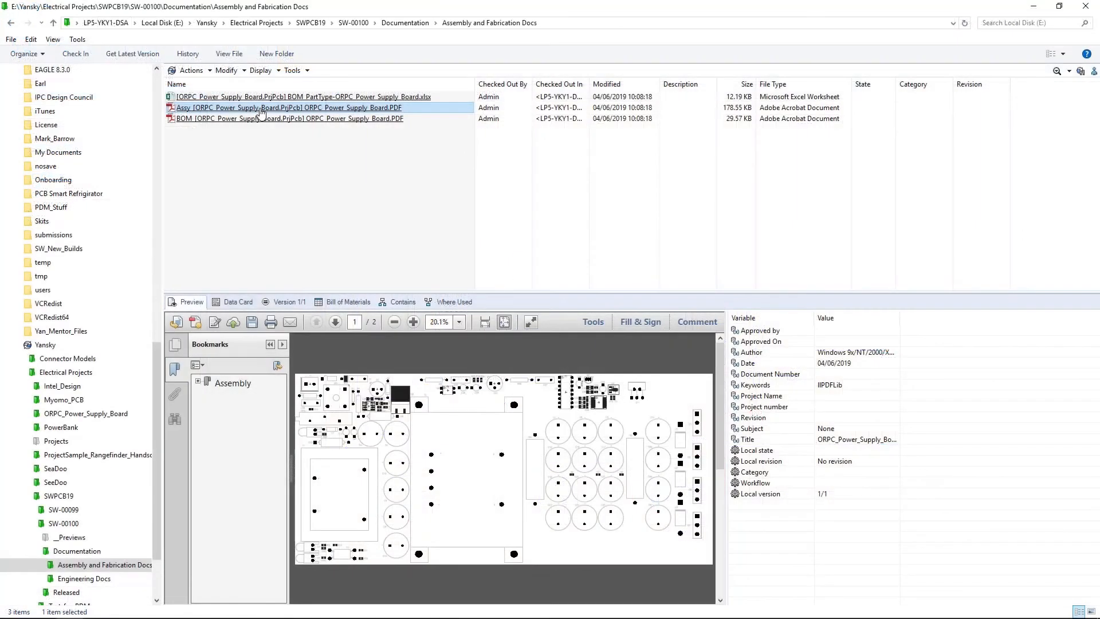
- Preview the ORPC Power Supply Board BOM PDF and BOM spreadsheet
left_click(258, 118)
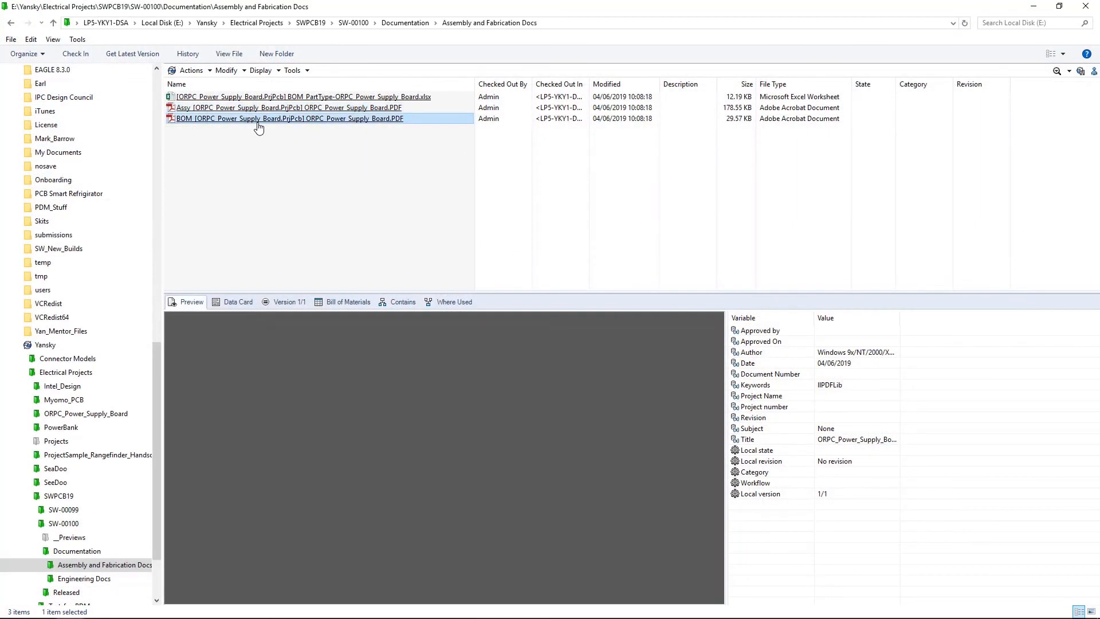
left_click(261, 96)
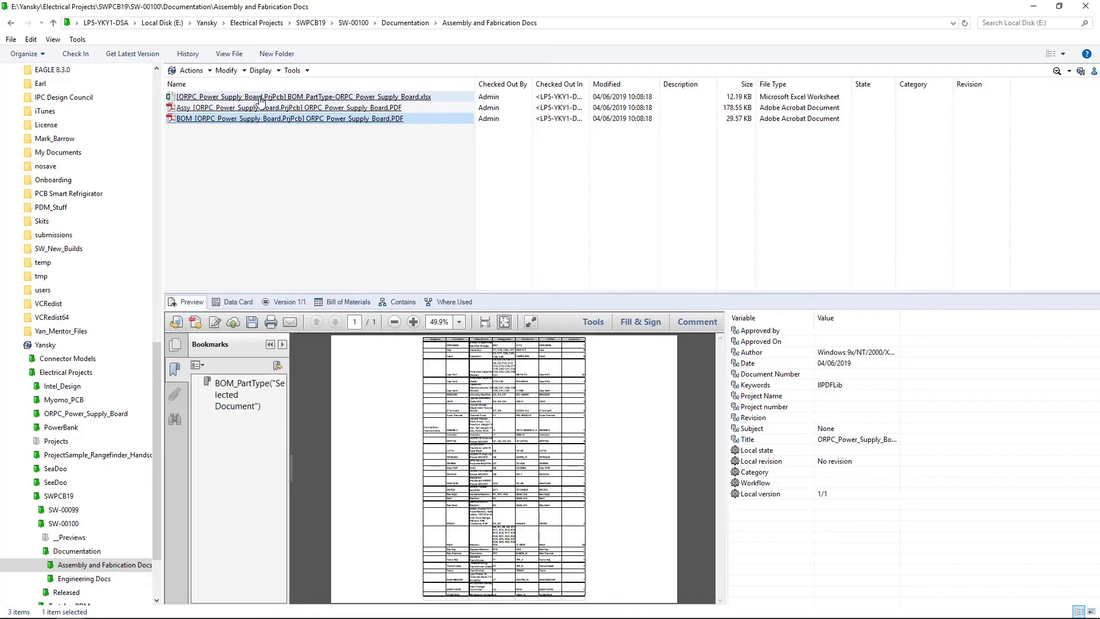